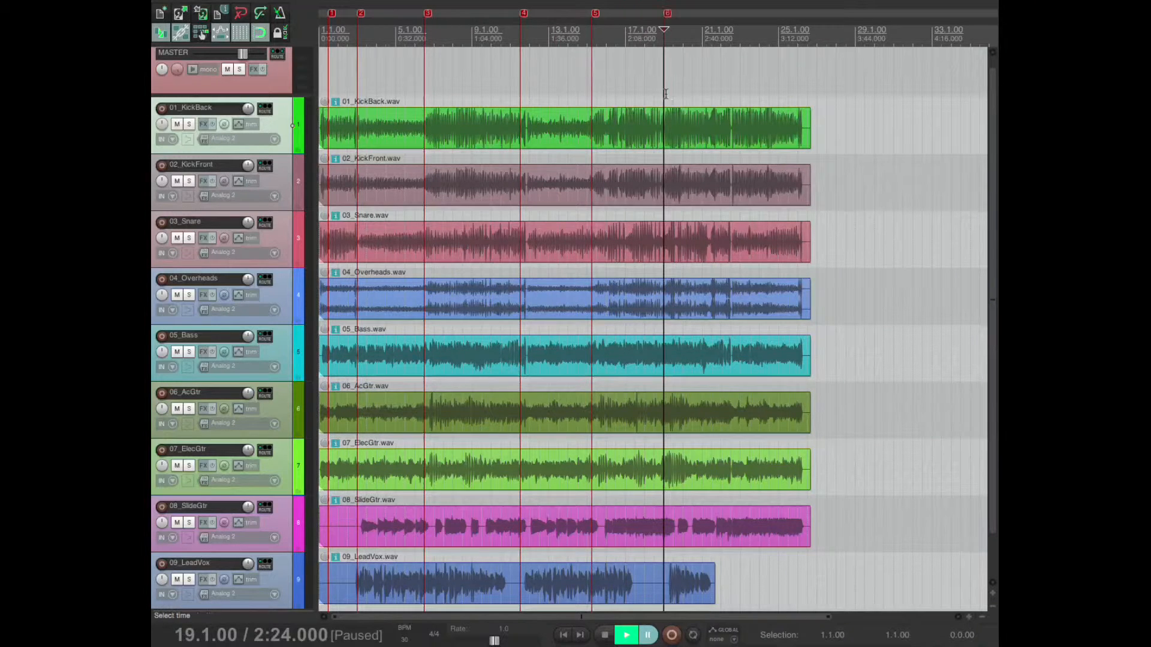
Play from the project start and add markers 7 and 8 at the remaining section changes.
click(730, 32)
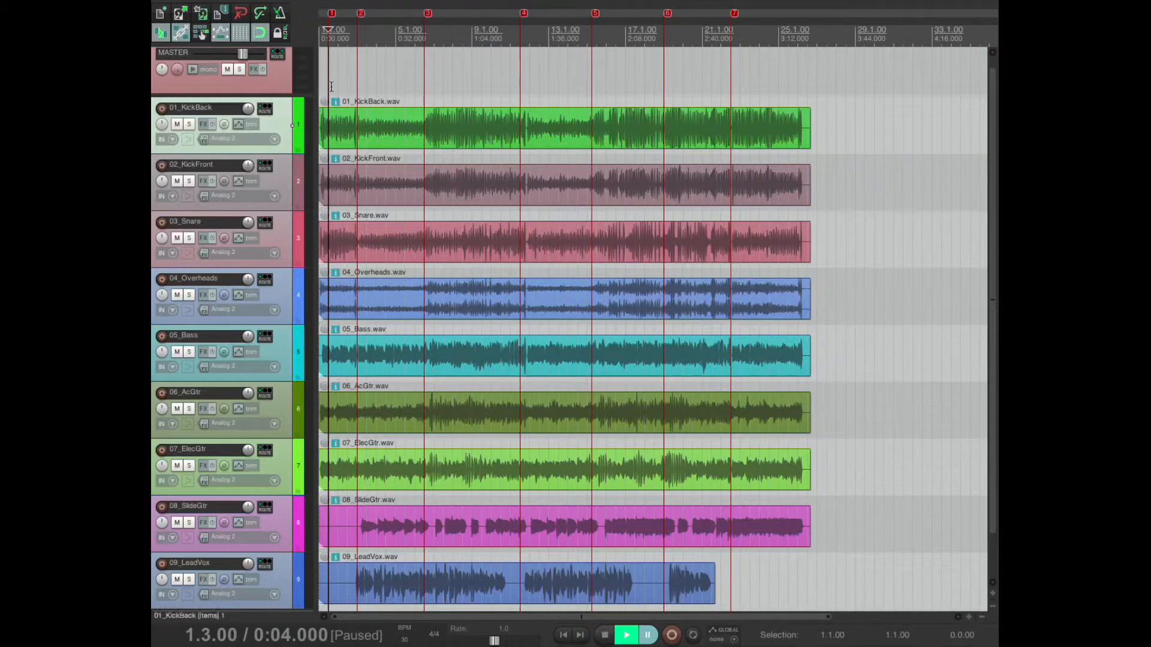
click(626, 635)
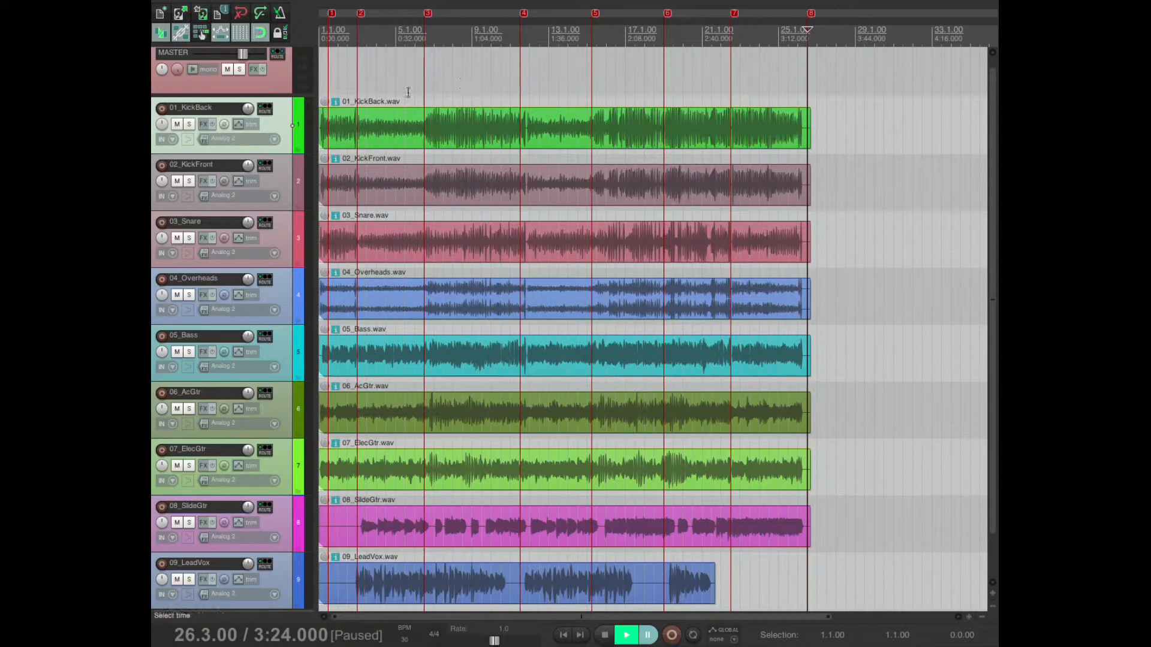
click(364, 33)
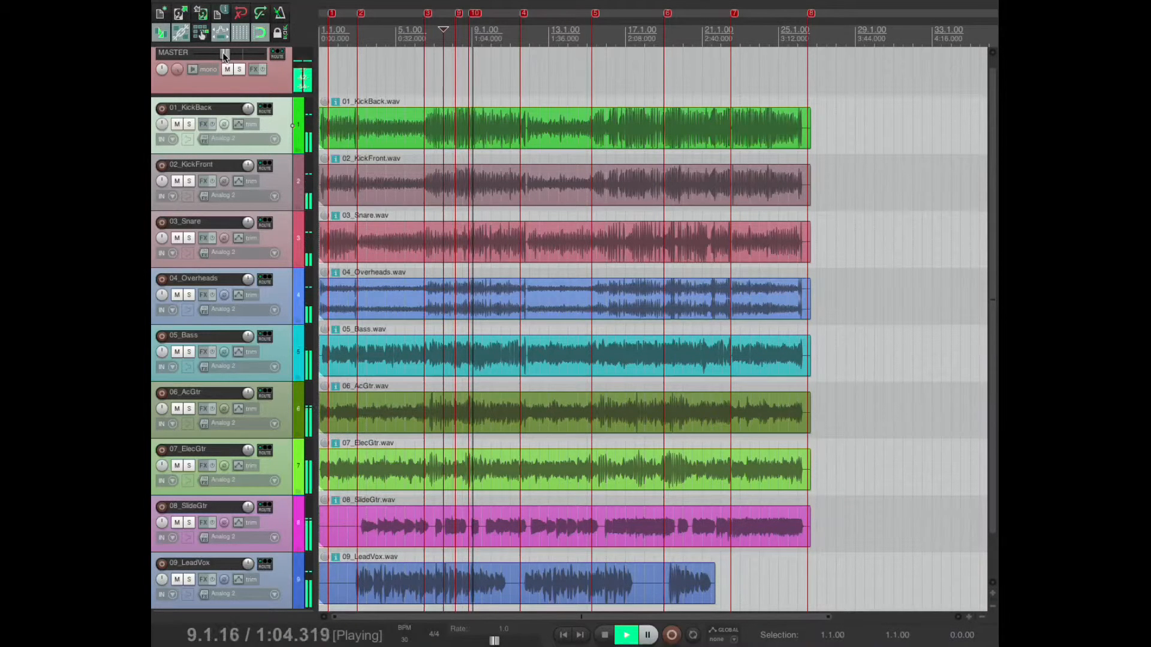
click(648, 635)
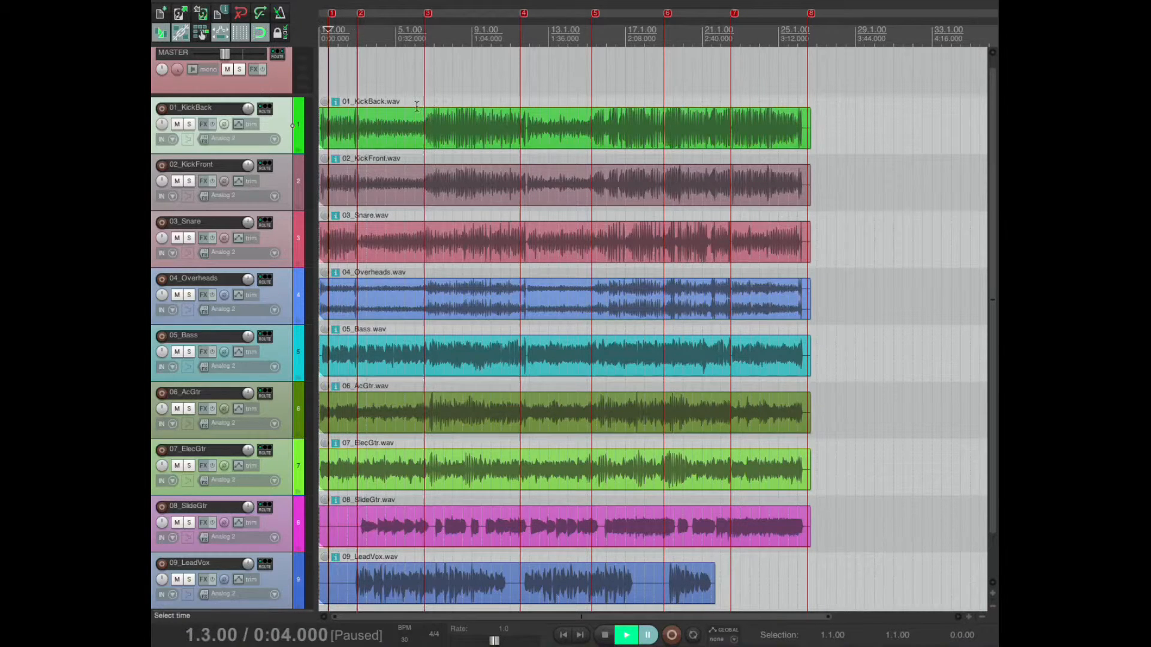
Check marker 2's Edit/Remove options and zoom in on the song's opening bars.
right_click(361, 13)
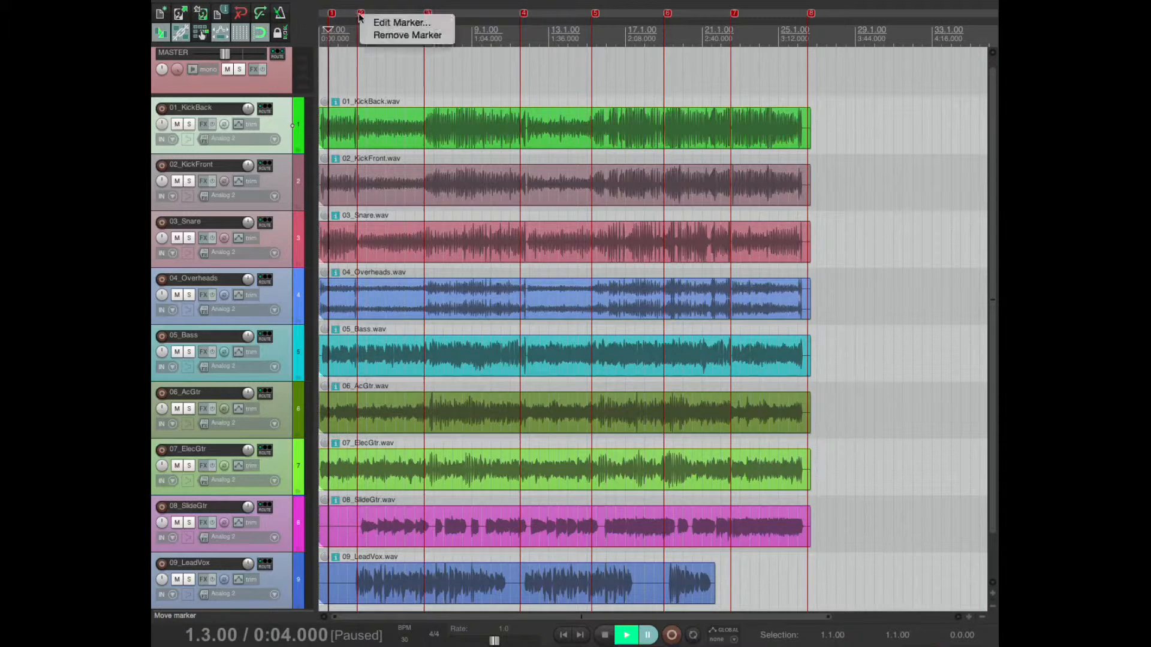
click(402, 21)
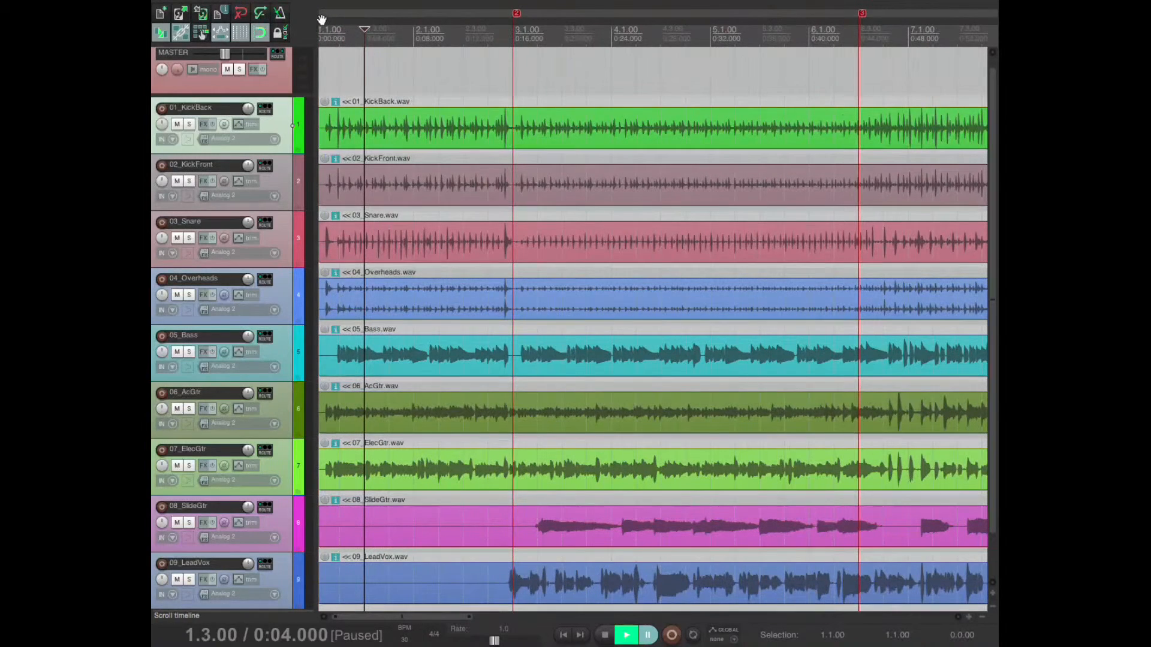
Convert the markers into regions R0–R8 and show the Region/Marker Manager.
click(325, 14)
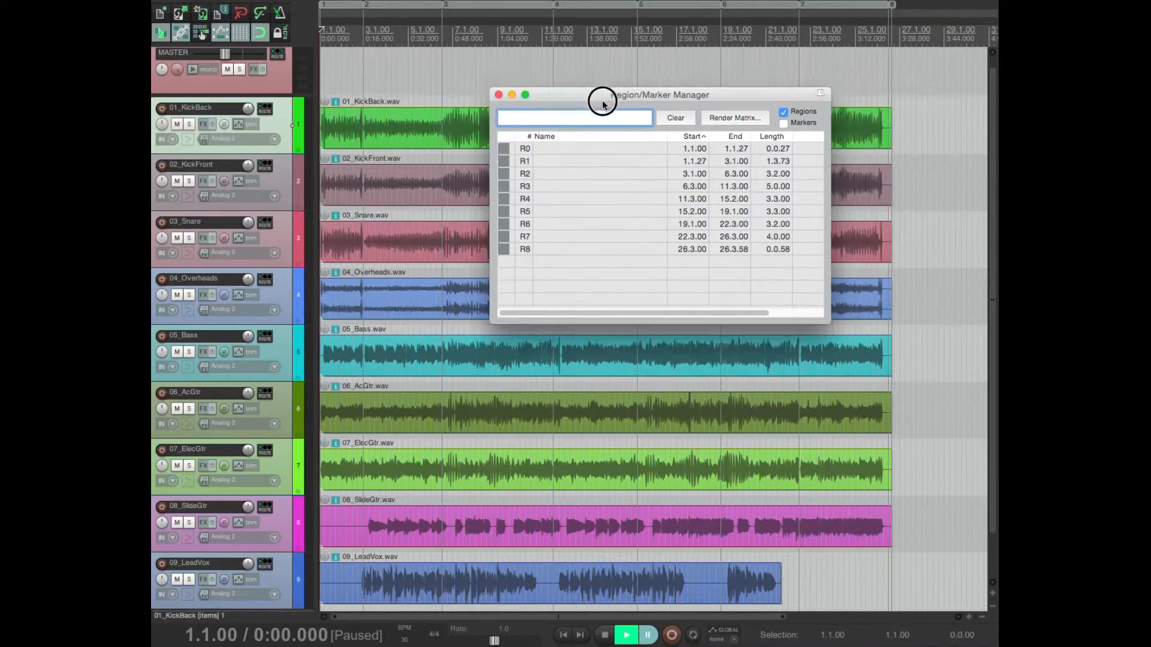
Move the Region/Marker Manager off the waveforms and jump playback to region R3.
drag(601, 94, 493, 220)
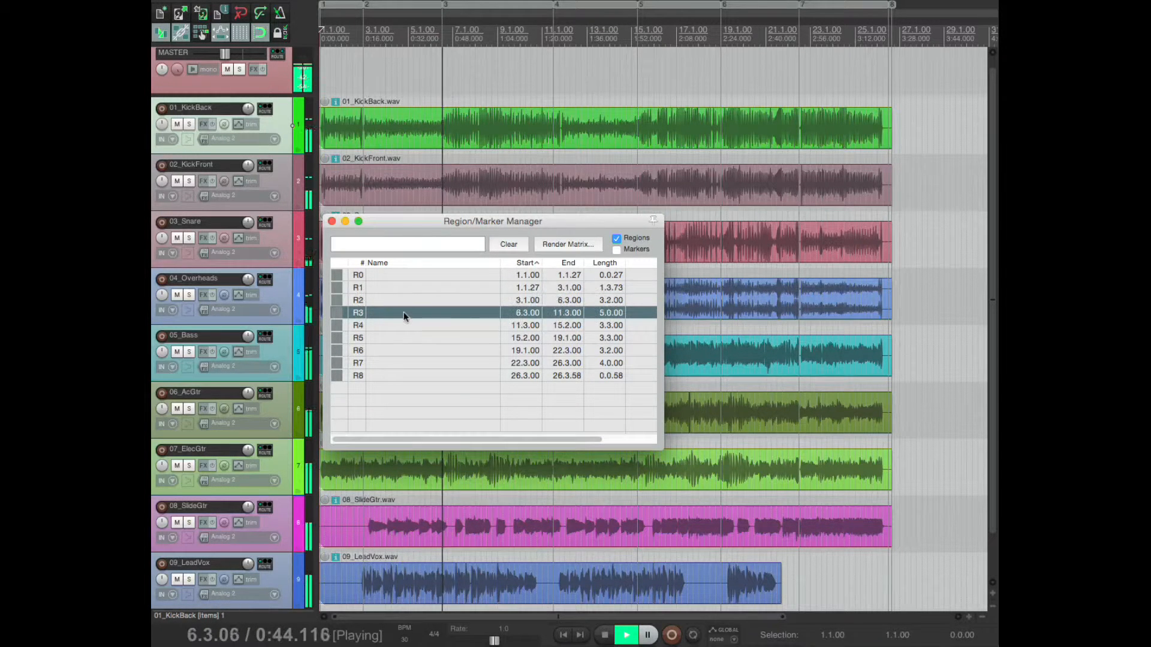
click(404, 325)
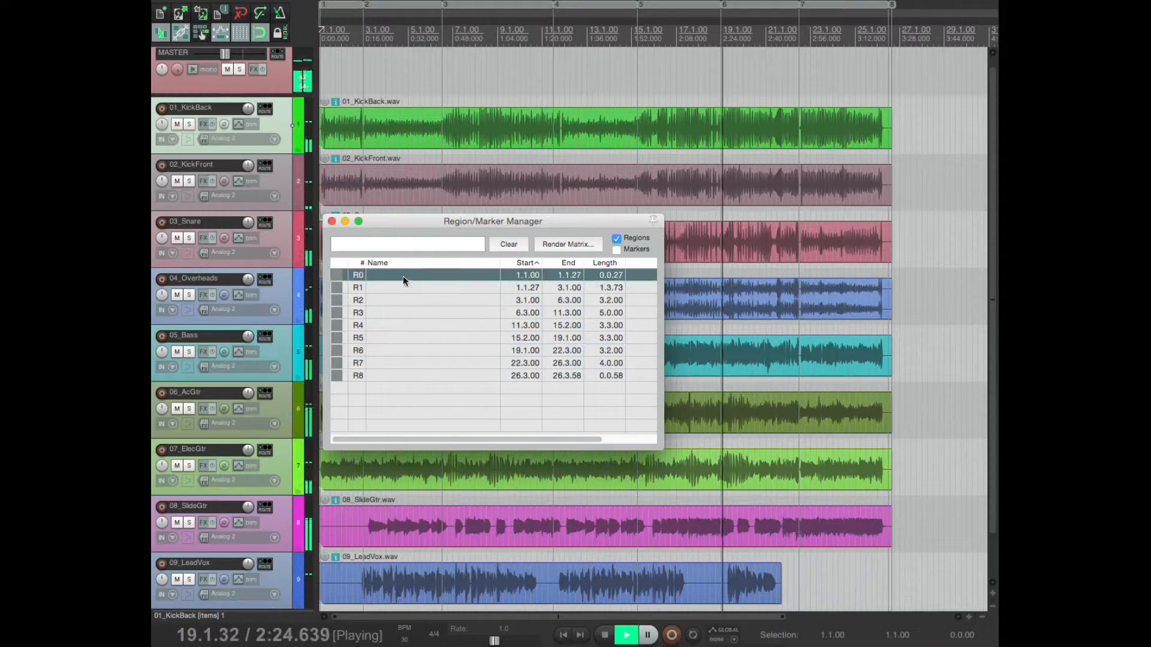
Rename the regions intro, V 1, V 2, CHO 1, TAG, V 3, V 4, CHO 2 and END.
double_click(433, 286)
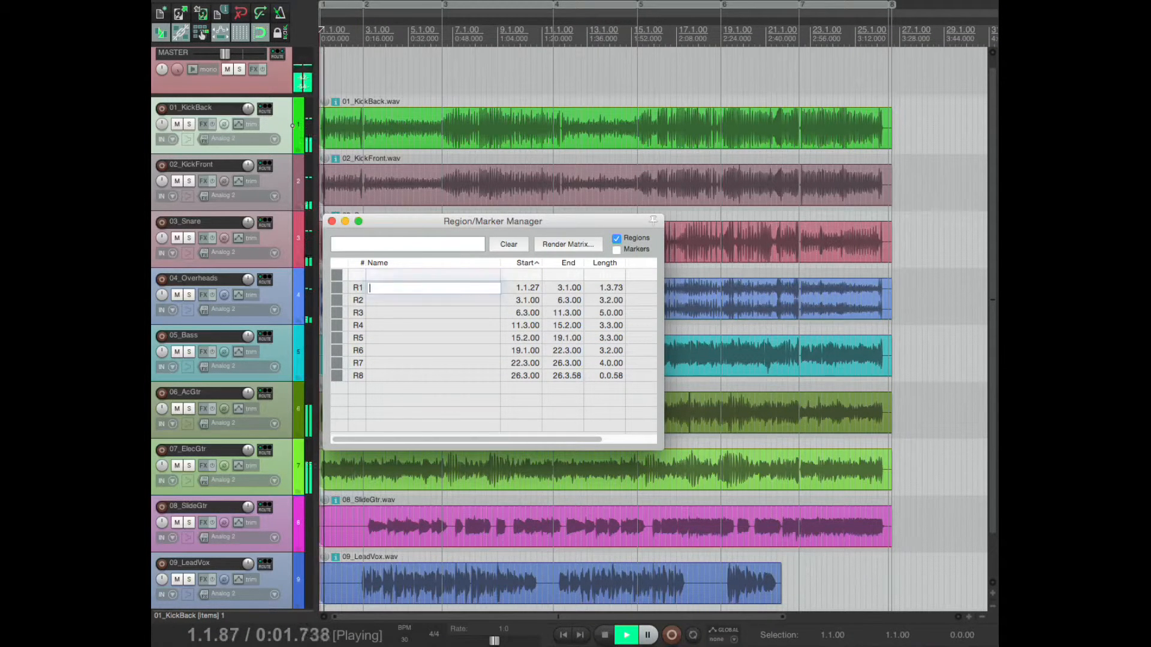
text(V 1)
click(434, 299)
text(V 2)
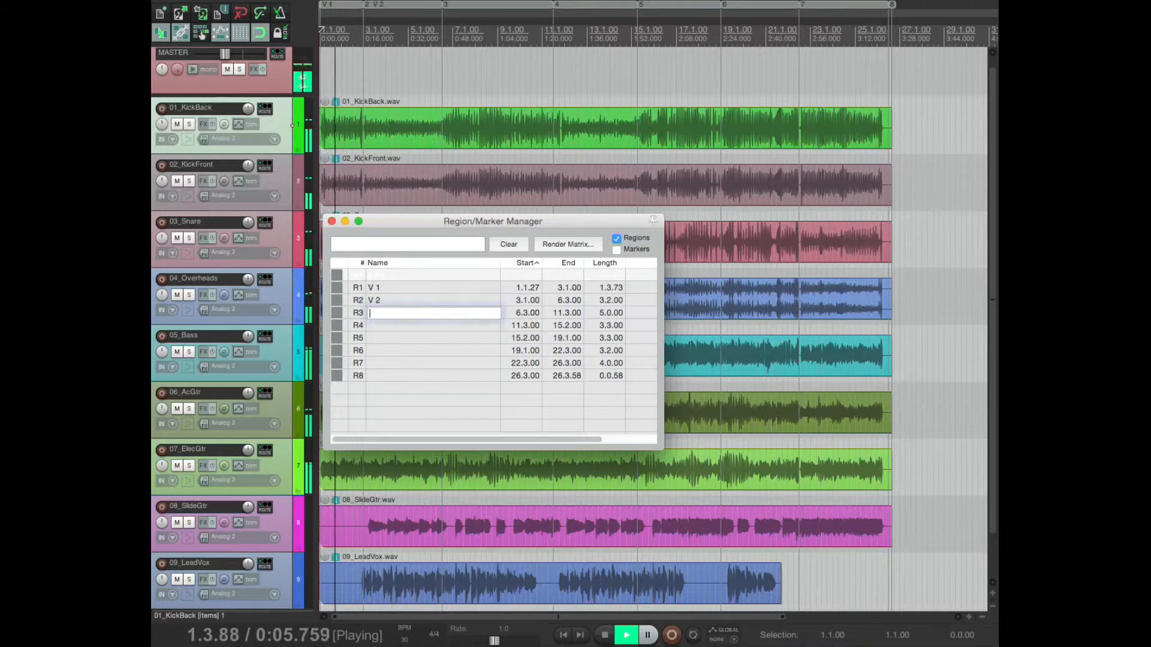
text(CHO 1)
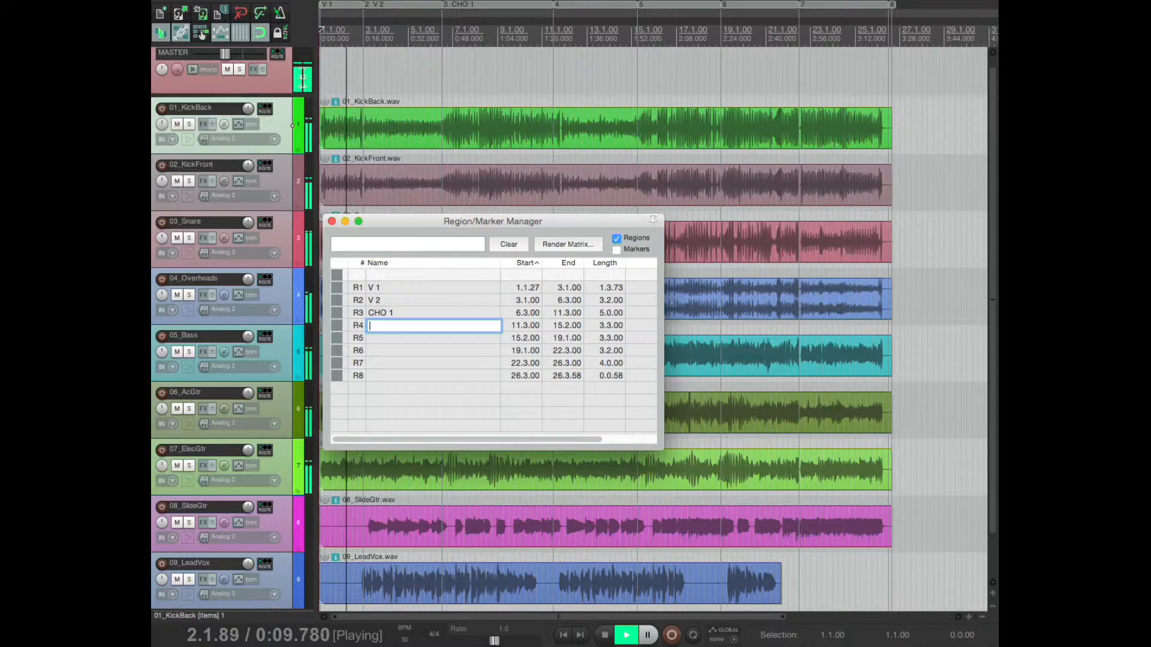
text(TAG)
click(432, 337)
text(V 3)
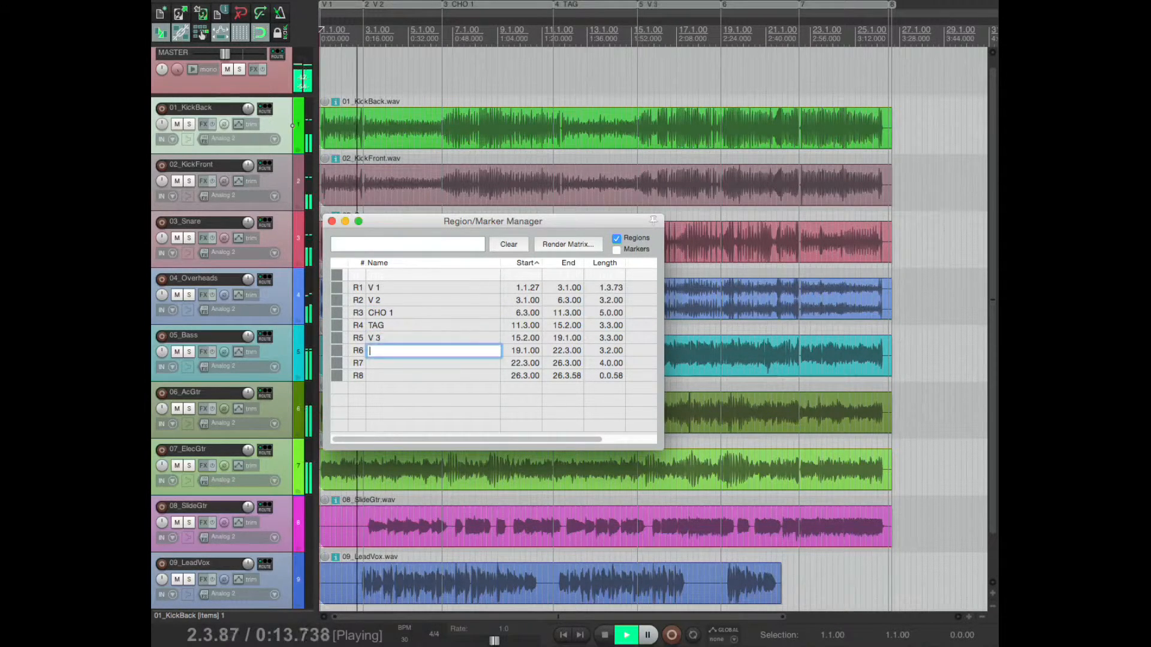
text(CHO 2)
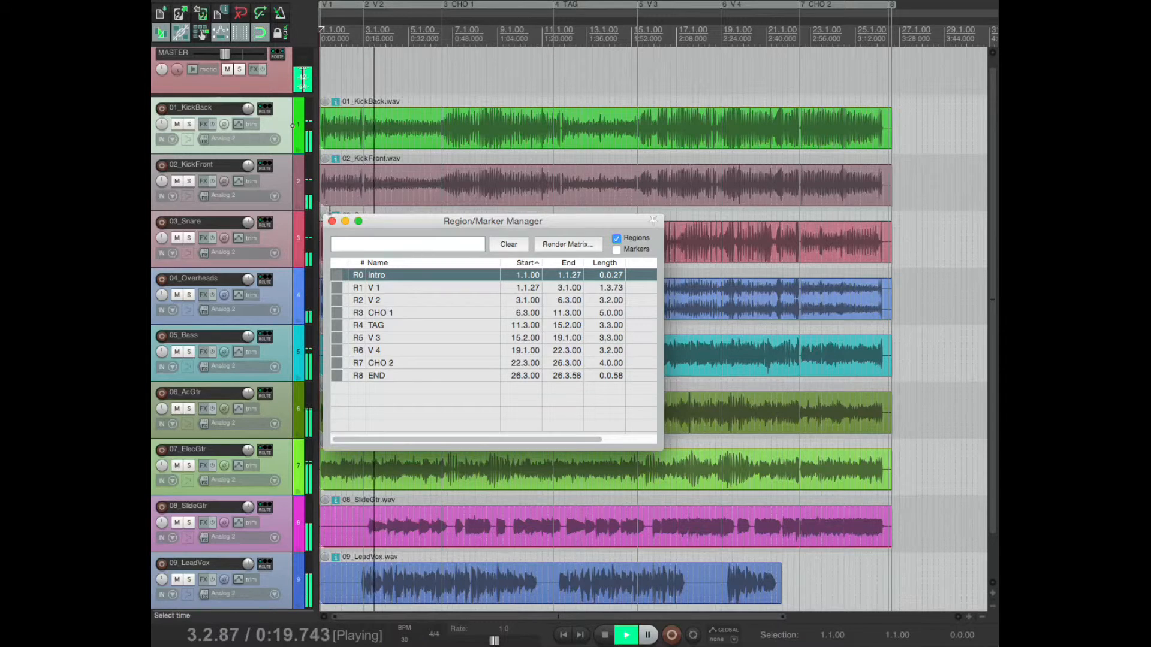
click(332, 220)
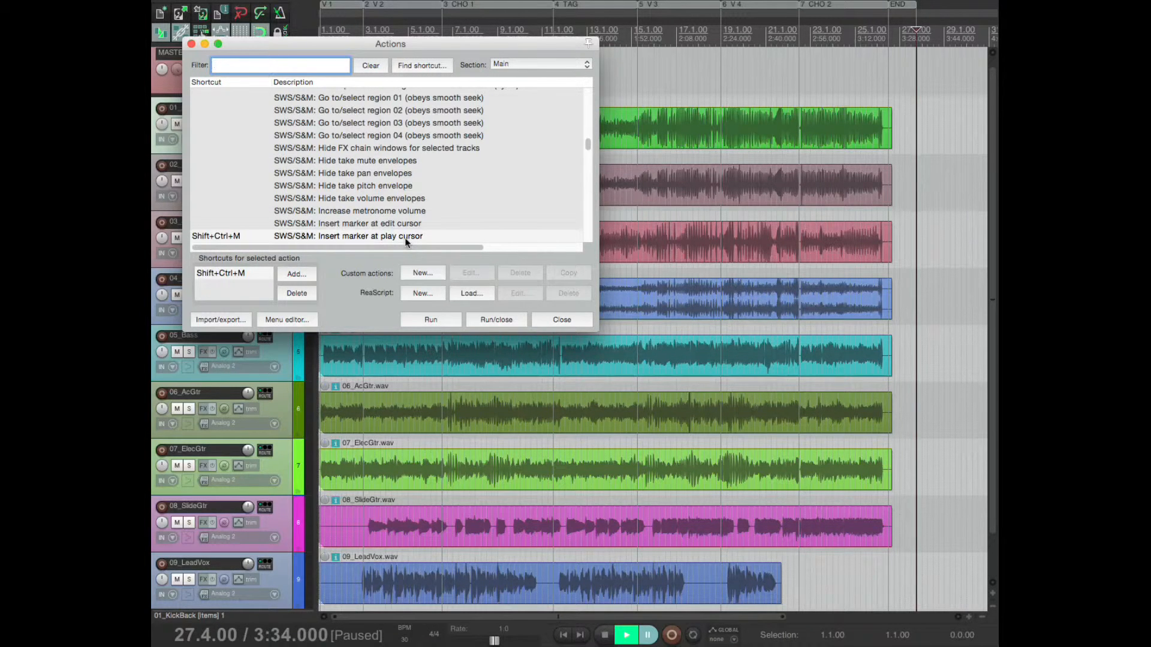
mouse_move(383, 237)
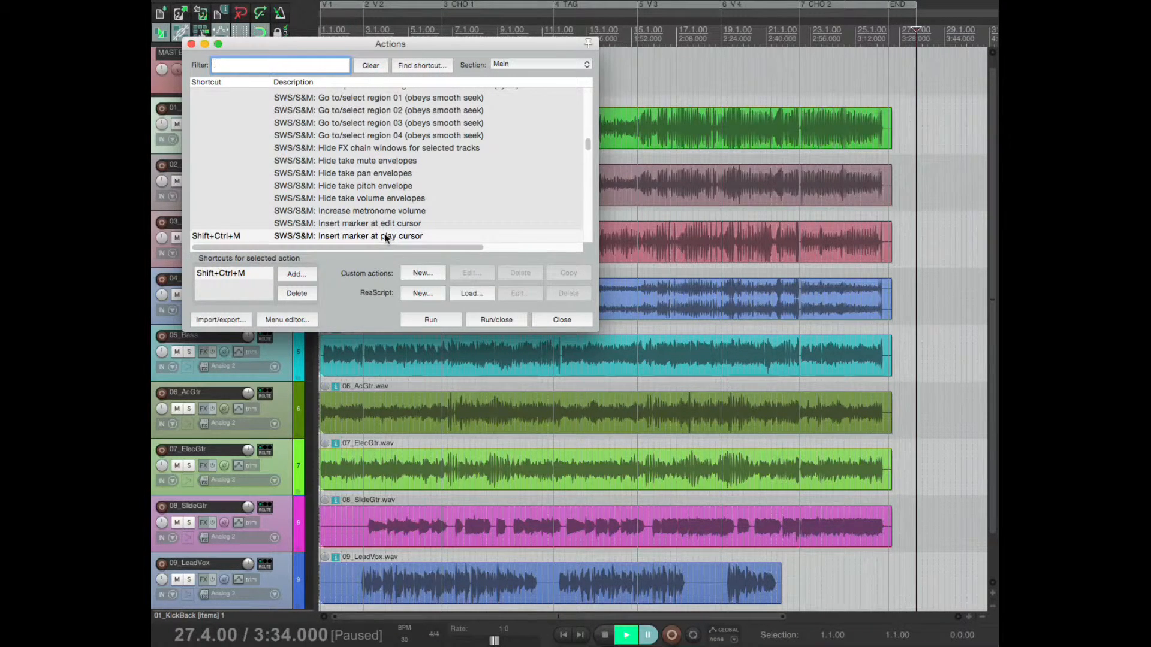
Find 'SWS/S&M: Insert marker at play cursor' (Shift+Ctrl+M) in the action list.
click(280, 64)
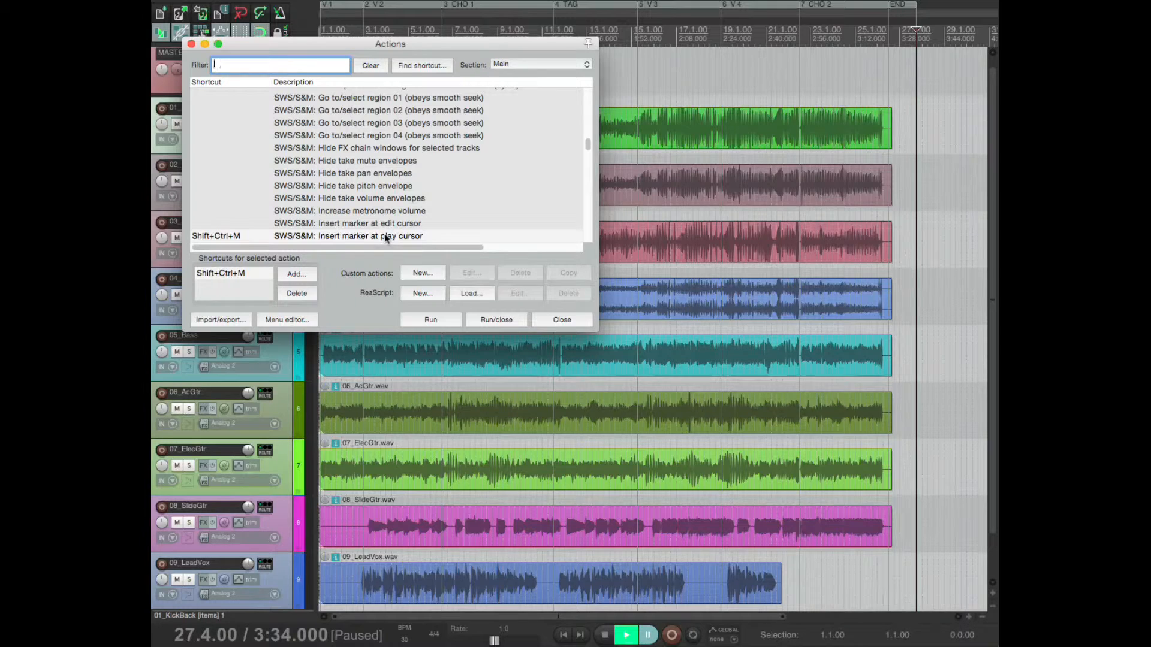
click(370, 64)
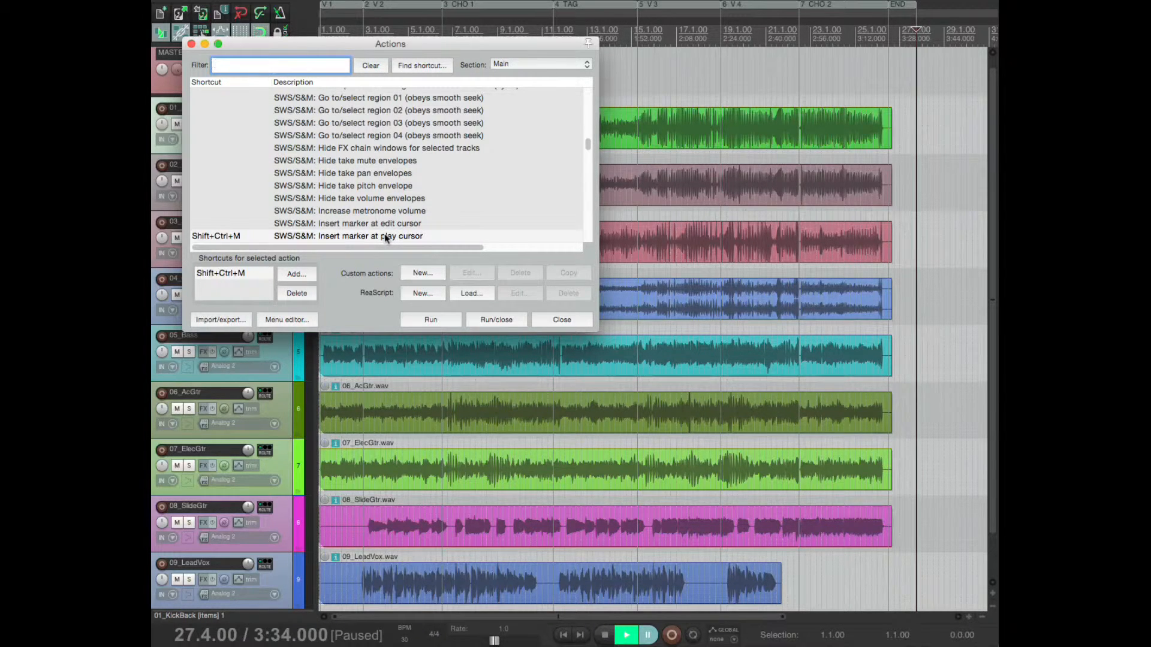
click(281, 64)
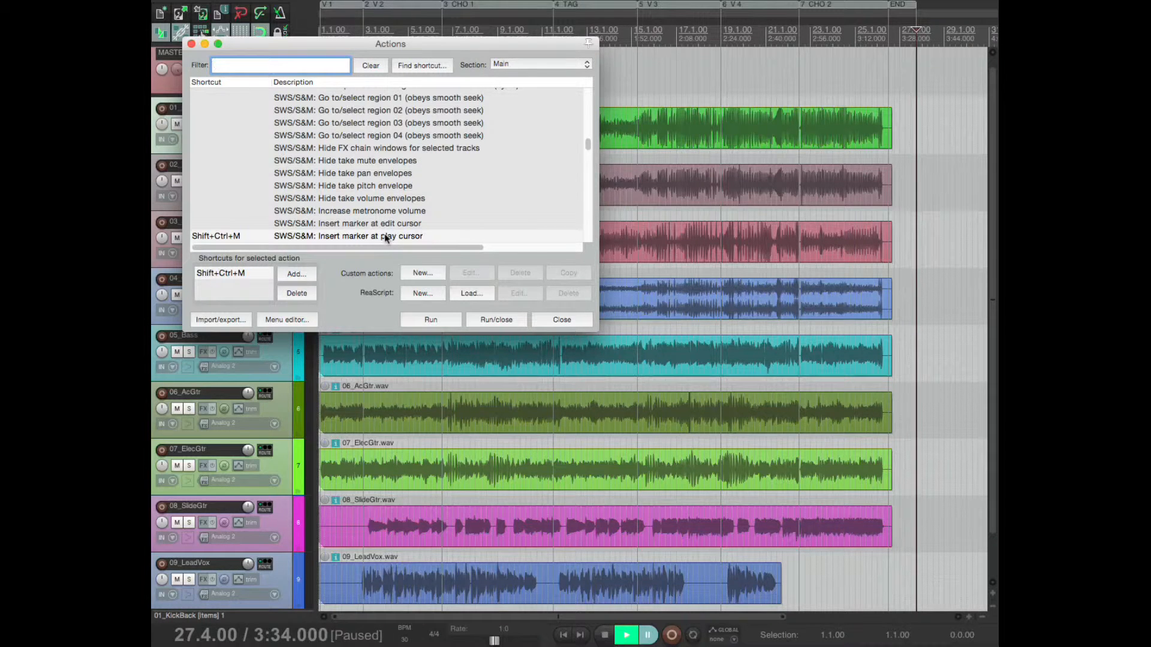
click(366, 236)
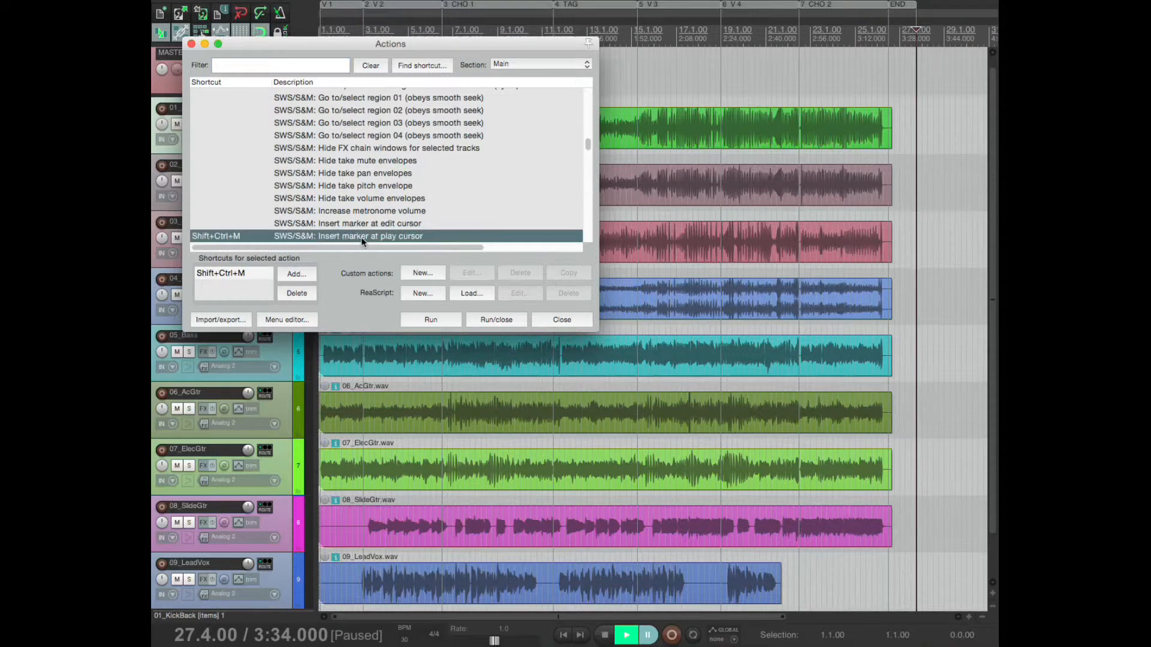
mouse_move(299, 161)
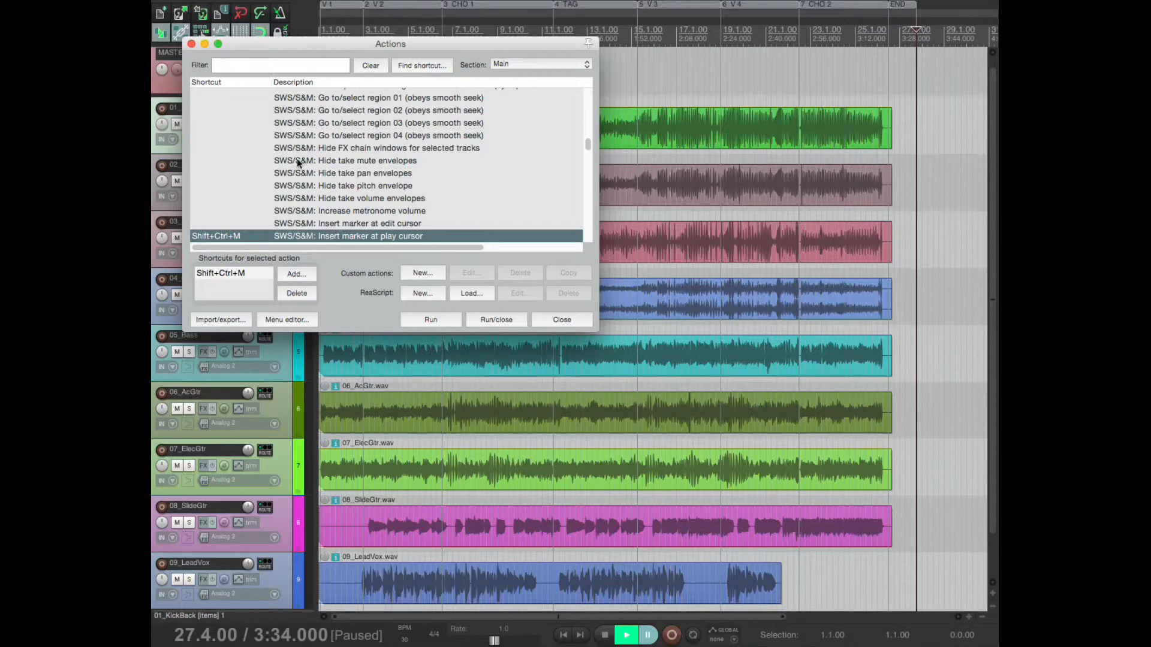
mouse_move(404, 242)
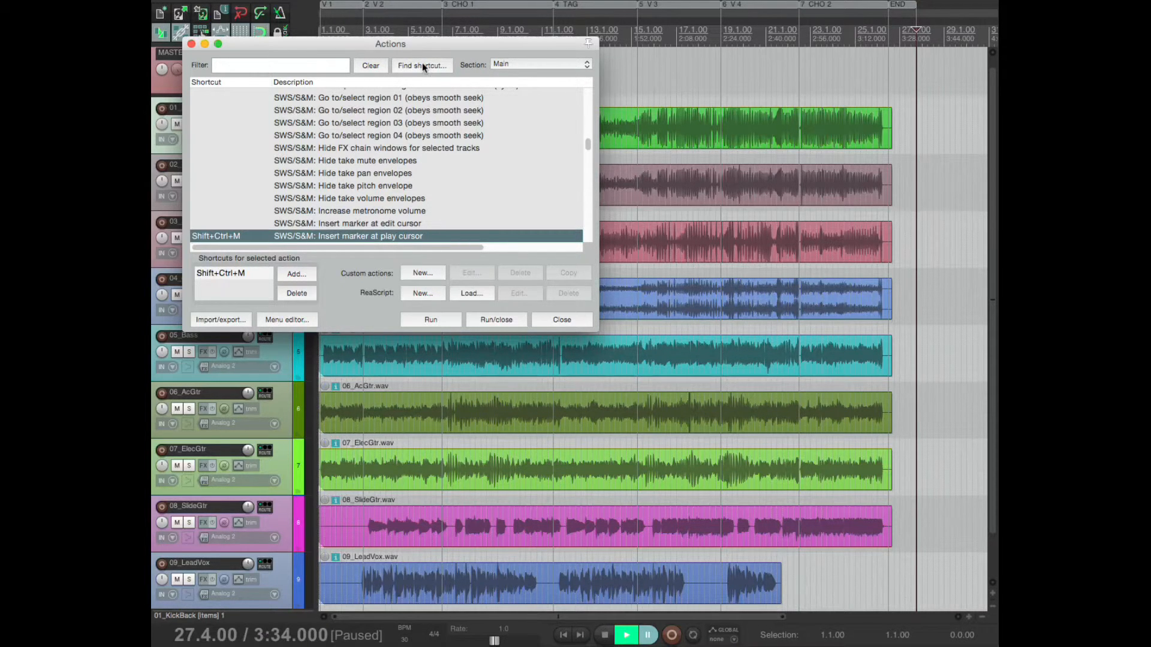
click(420, 65)
text(SWS E)
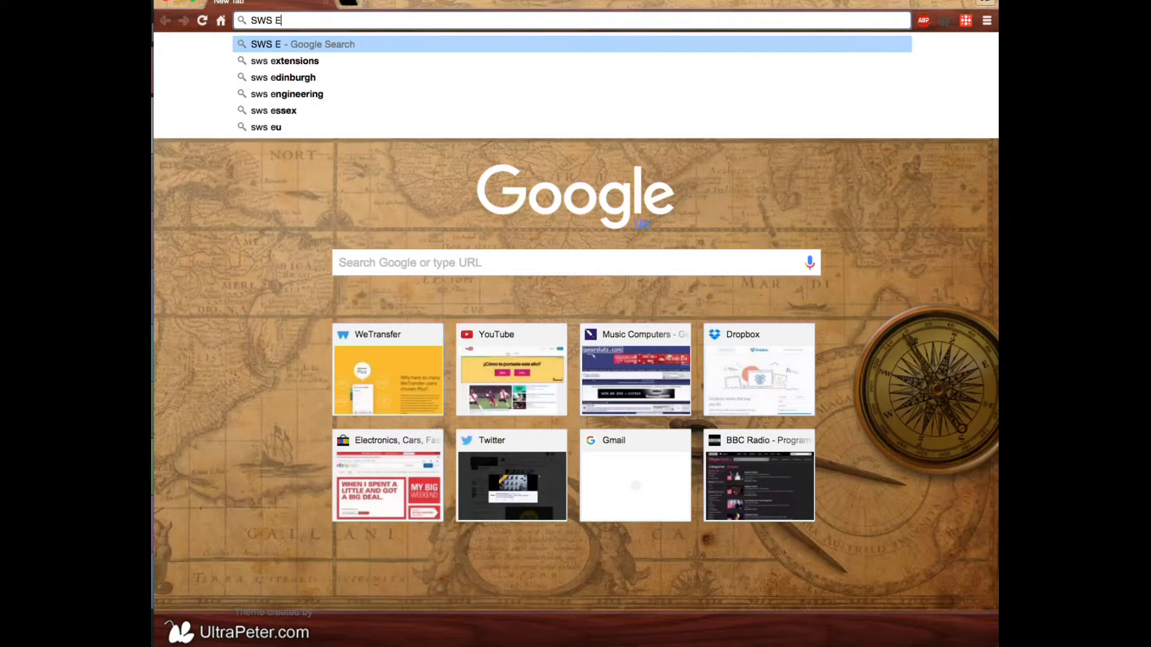
Search Google for 'sws extensions', open the SWS / S&M Extension site, and return to REAPER.
click(285, 60)
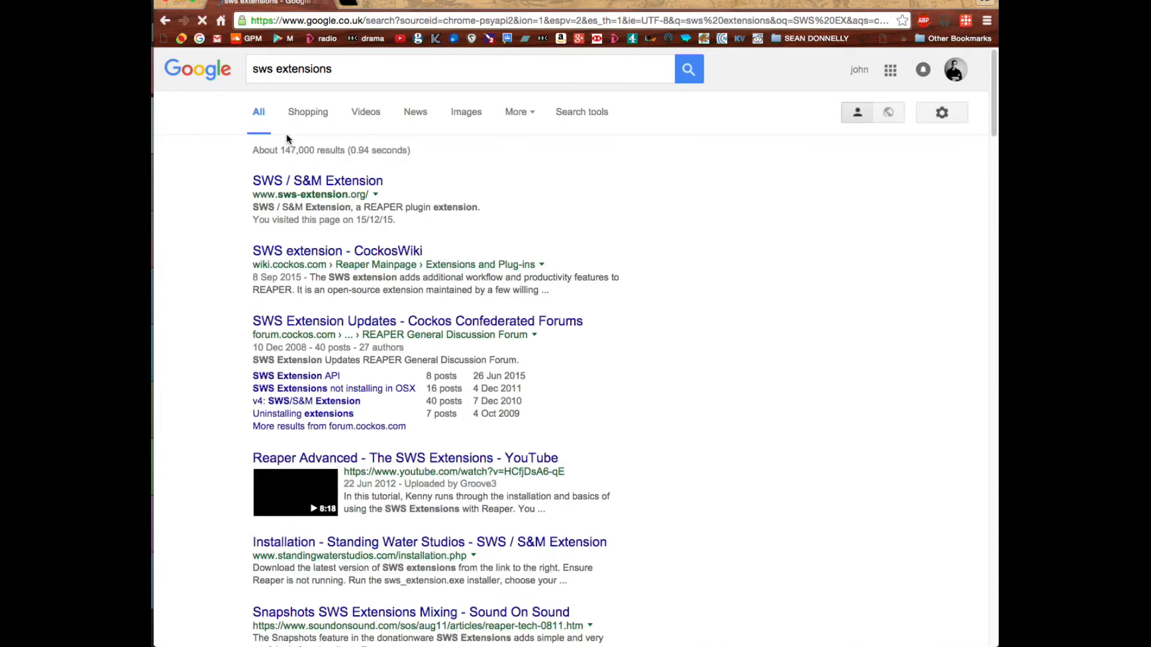
click(316, 181)
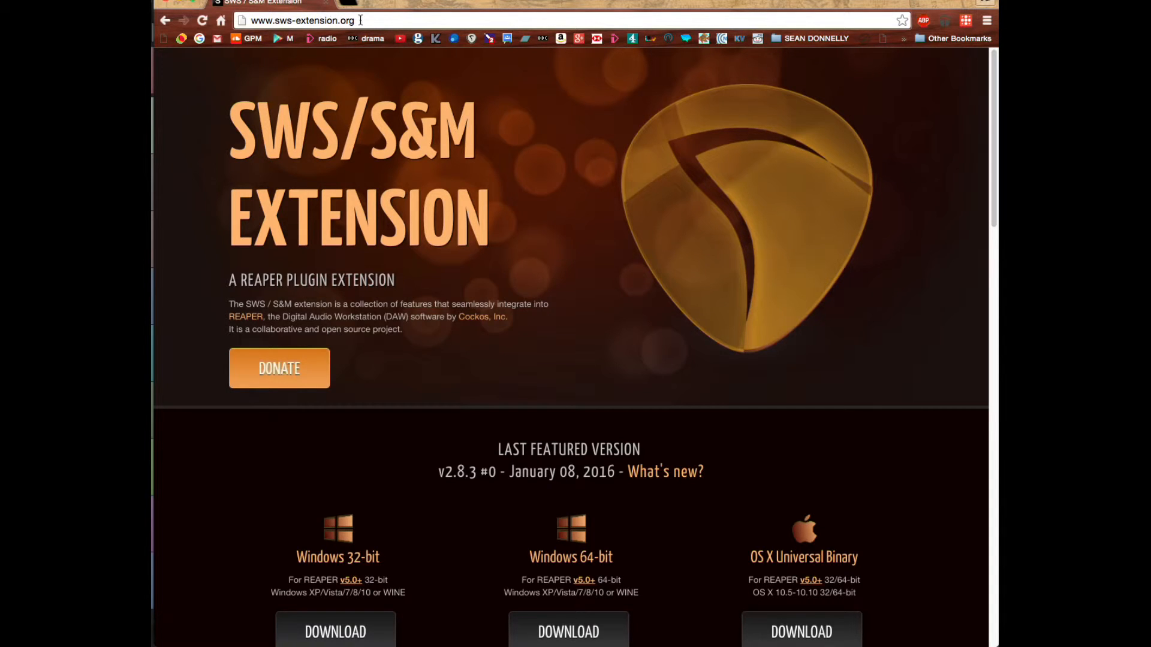
key(cmd+tab)
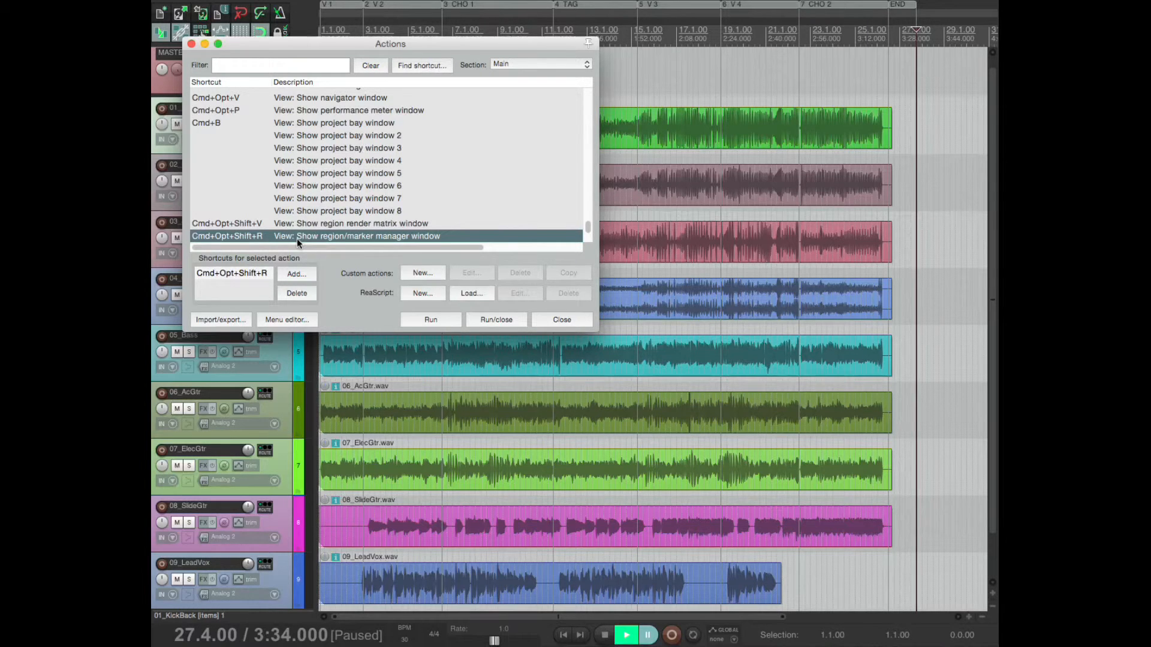
Check 'View: Show region/marker manager window' (Cmd+Opt+Shift+R), then close the action list.
click(561, 319)
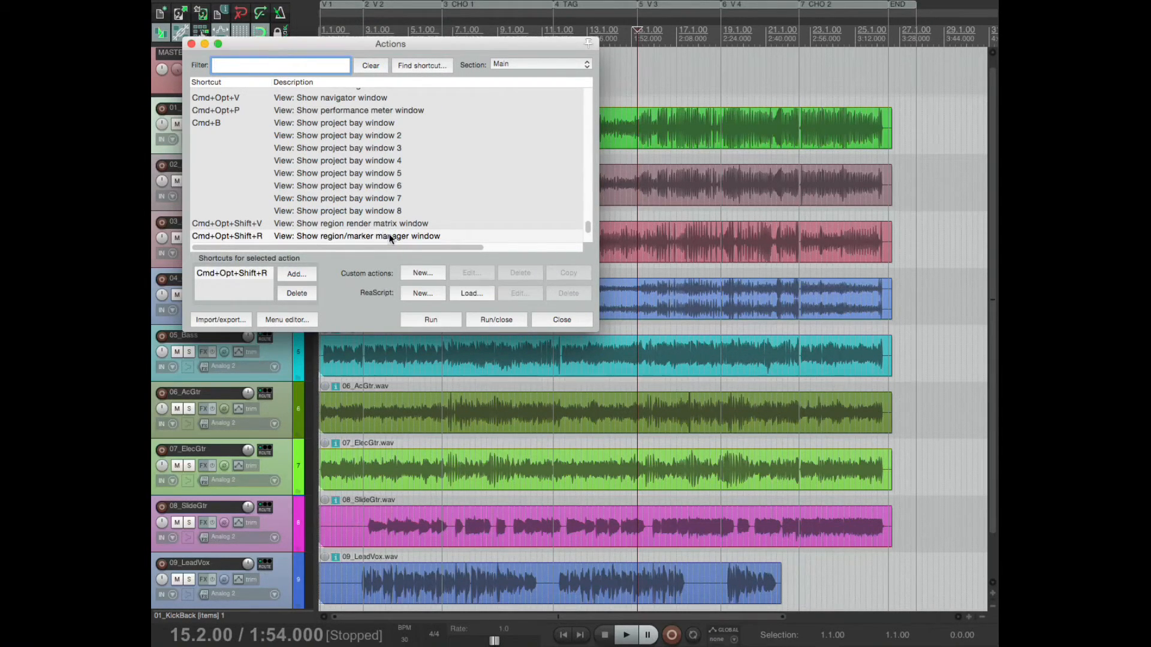
mouse_move(556, 317)
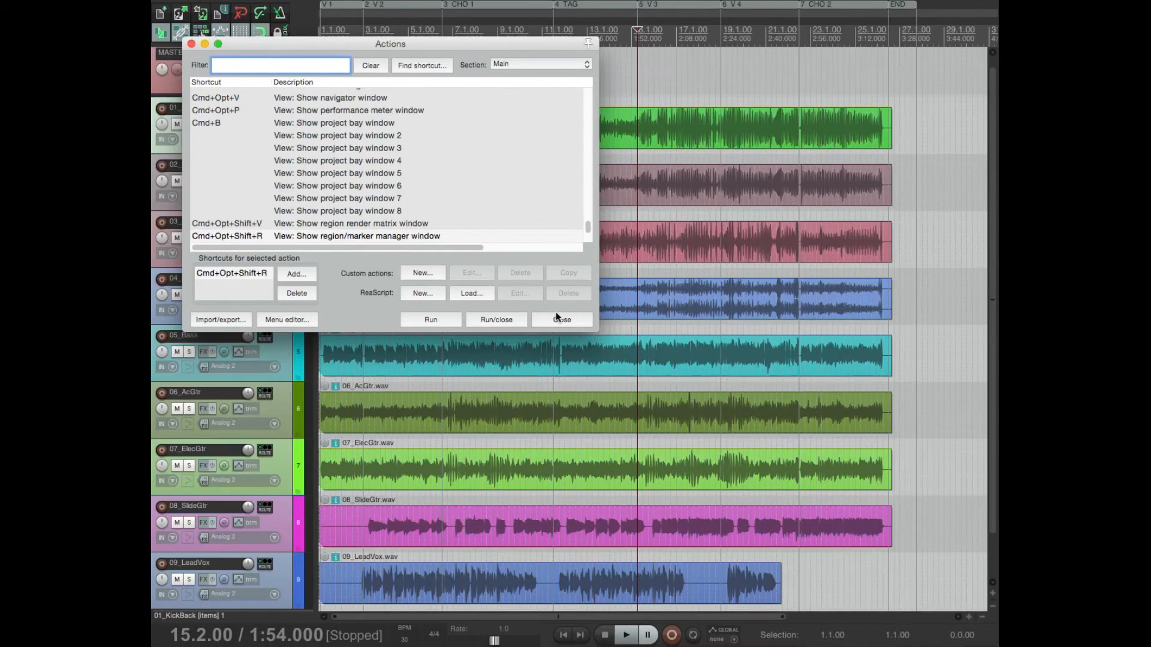
click(563, 319)
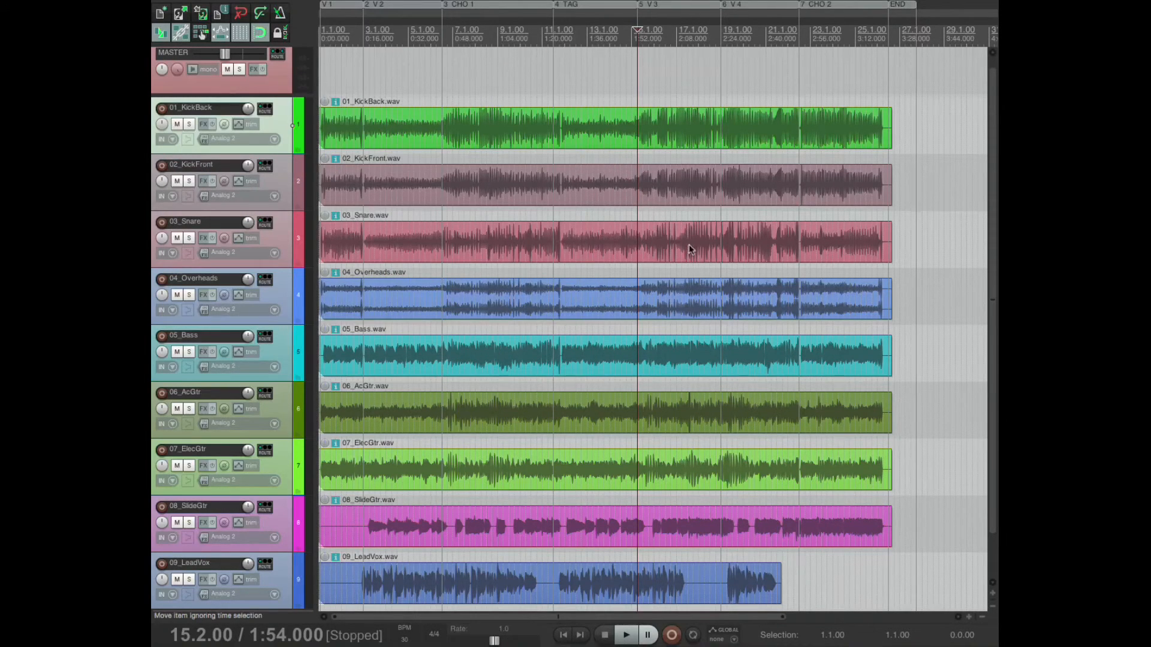